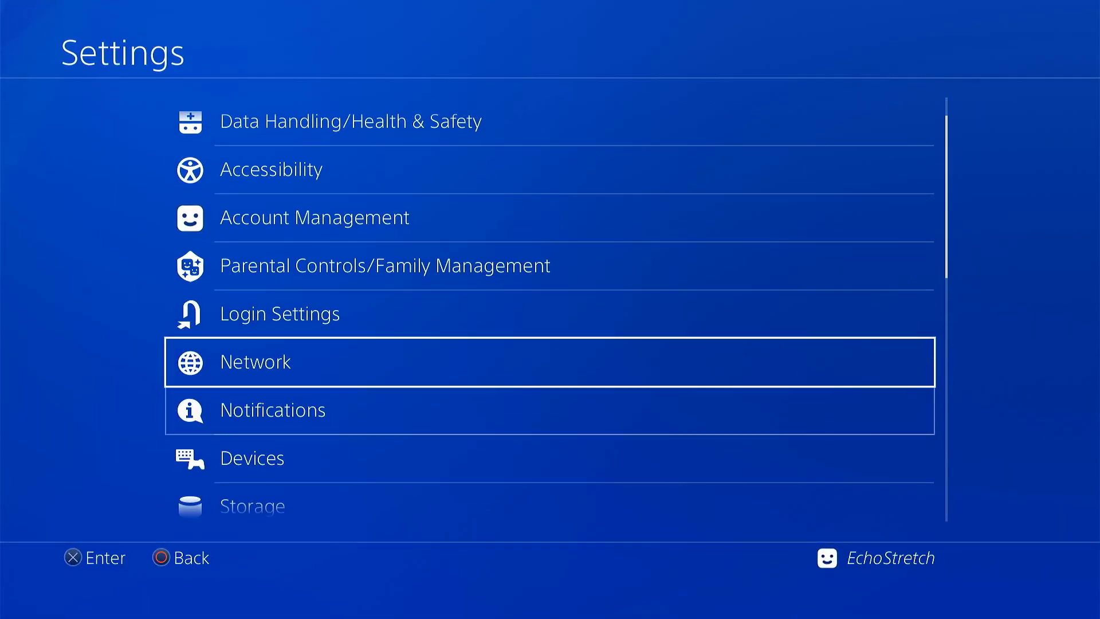
# Begin a custom Wi-Fi internet connection setup from Network settings for the leeful900v4 network.
pyautogui.click(255, 362)
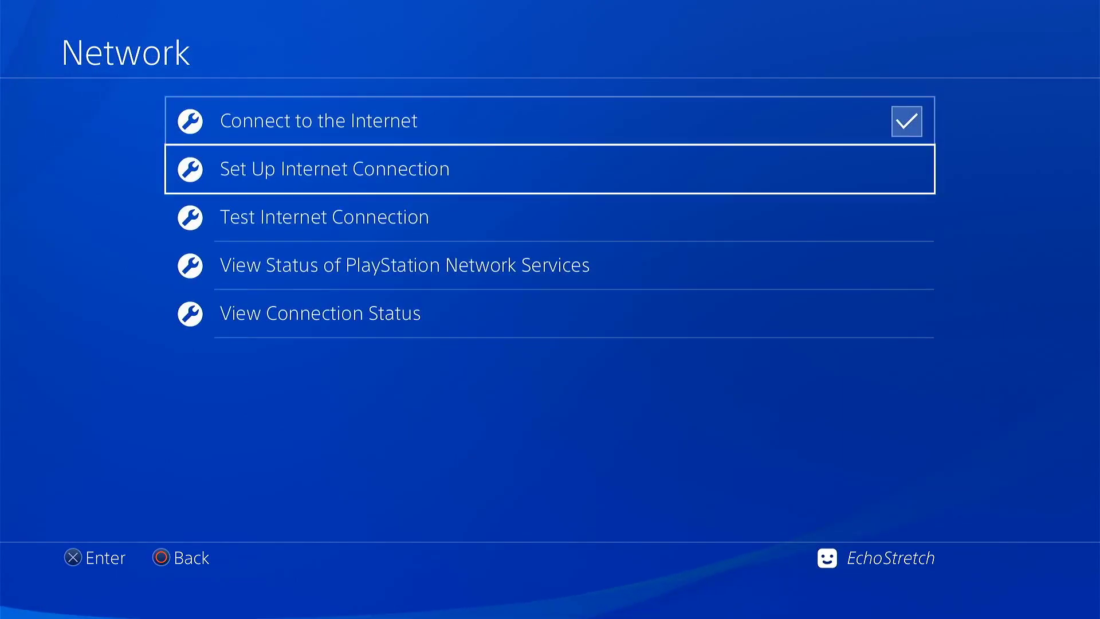
pyautogui.press('Up')
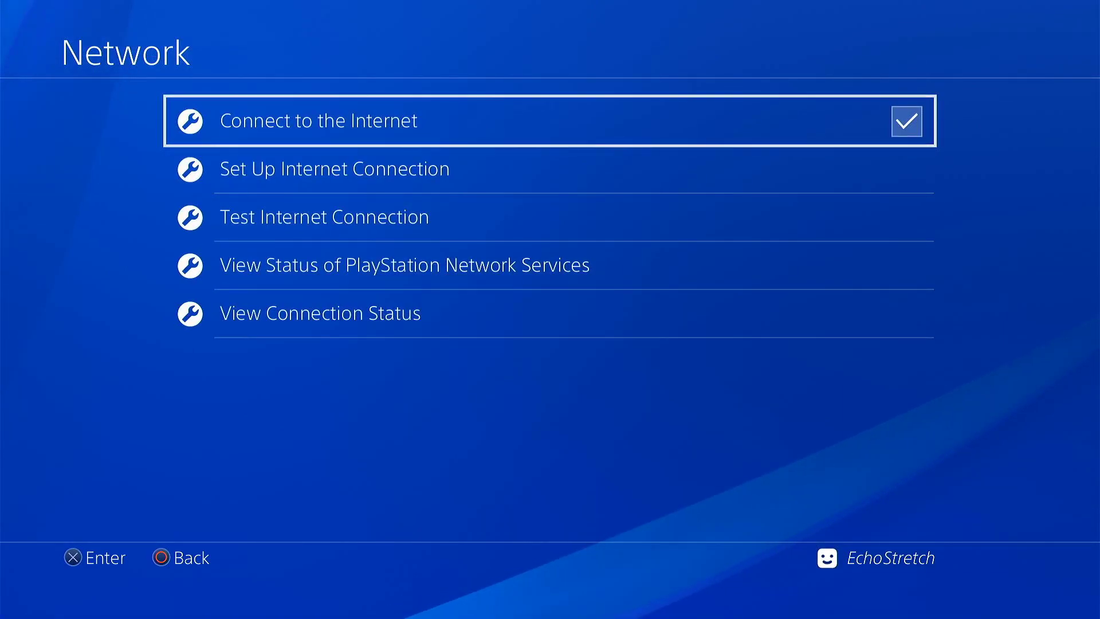
pyautogui.press('Down')
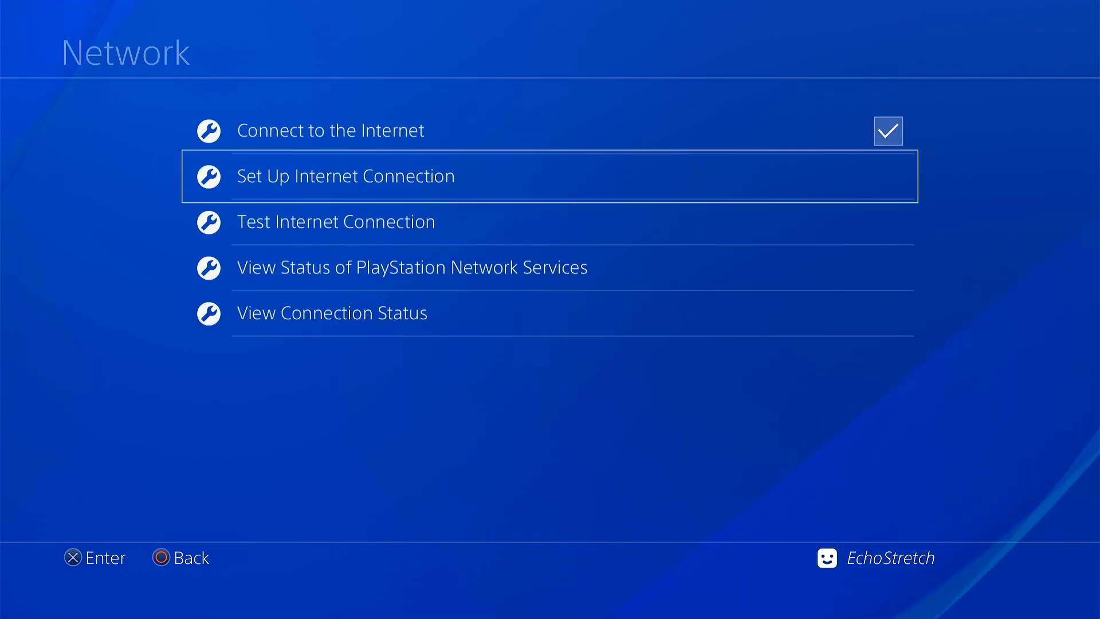
pyautogui.click(344, 176)
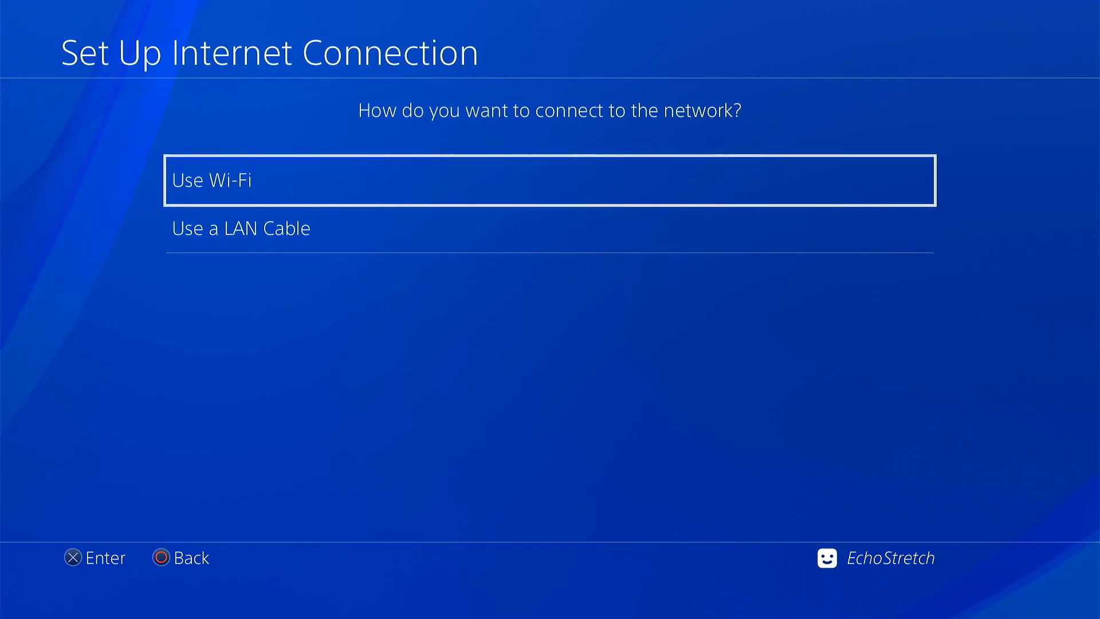
pyautogui.click(550, 179)
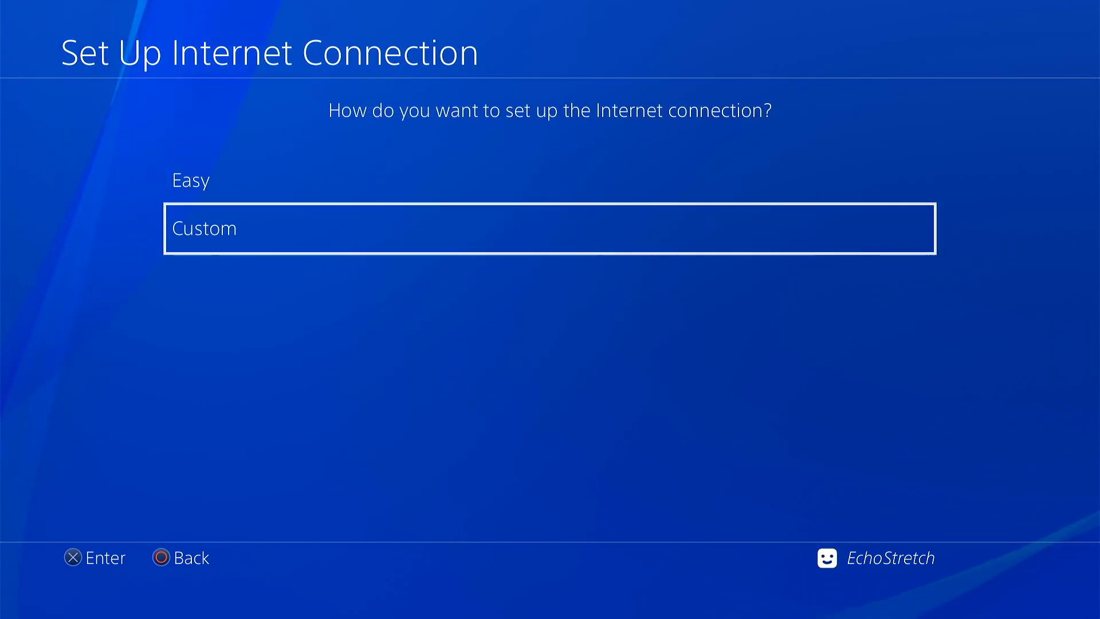
pyautogui.click(550, 227)
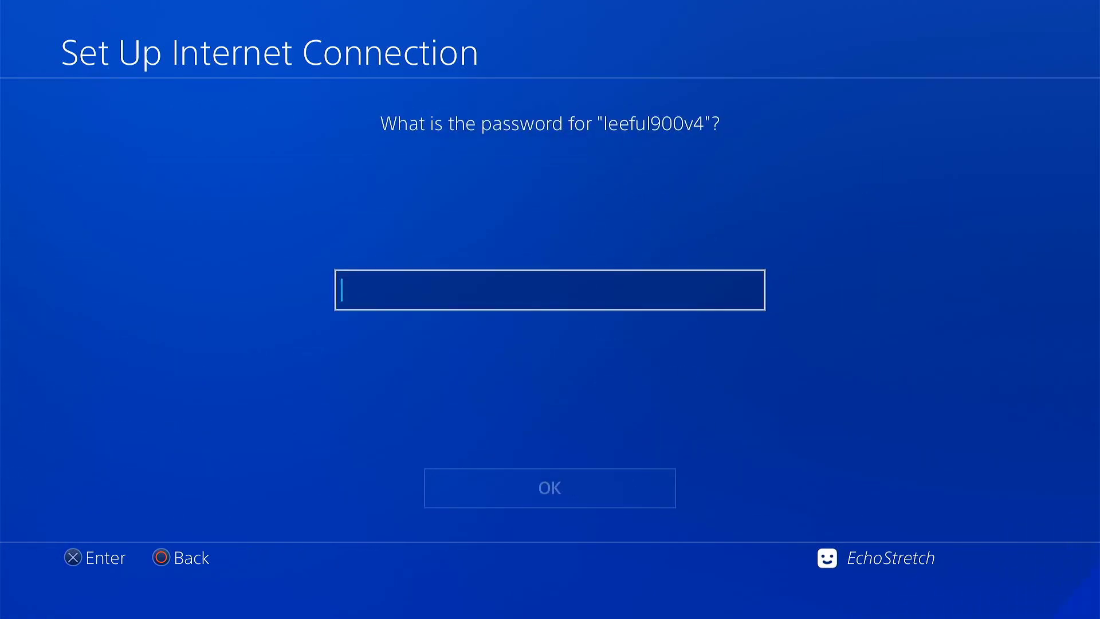
pyautogui.click(550, 288)
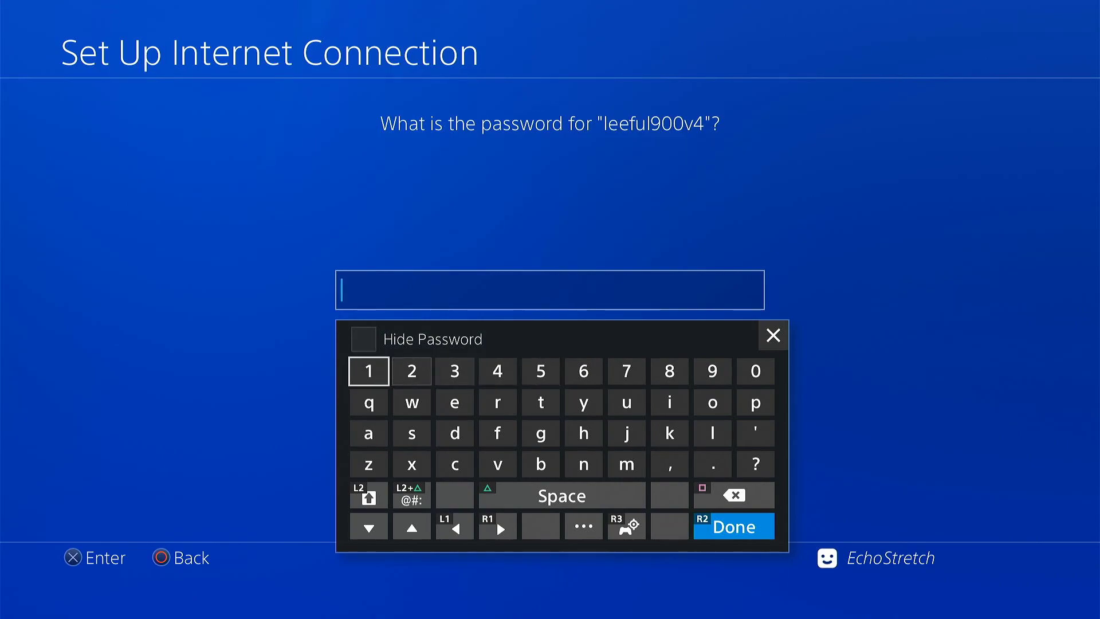
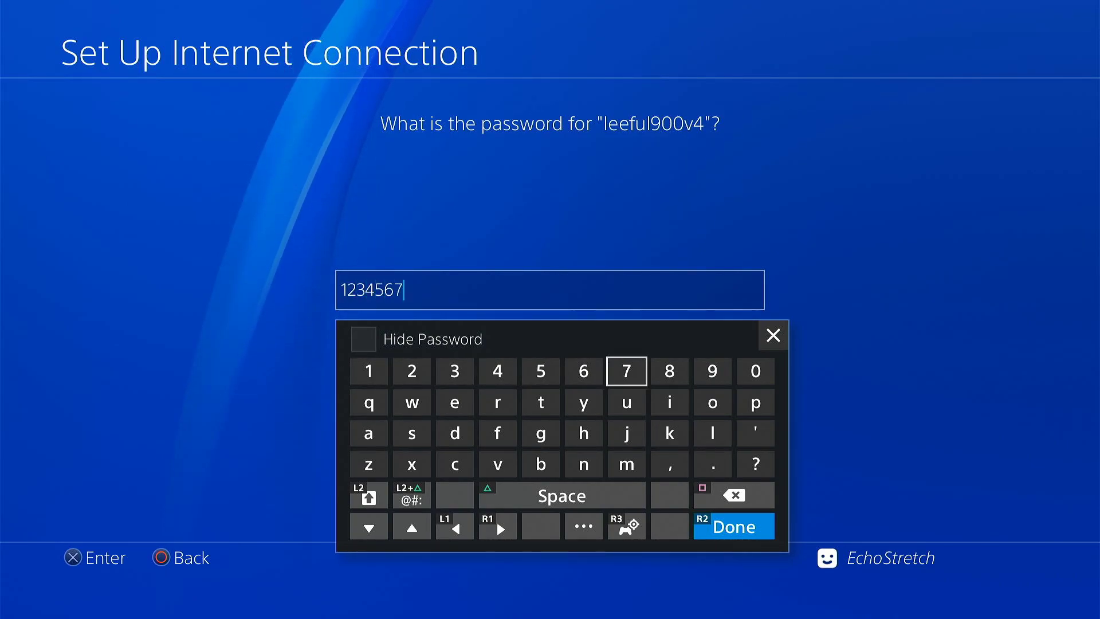
pyautogui.click(733, 525)
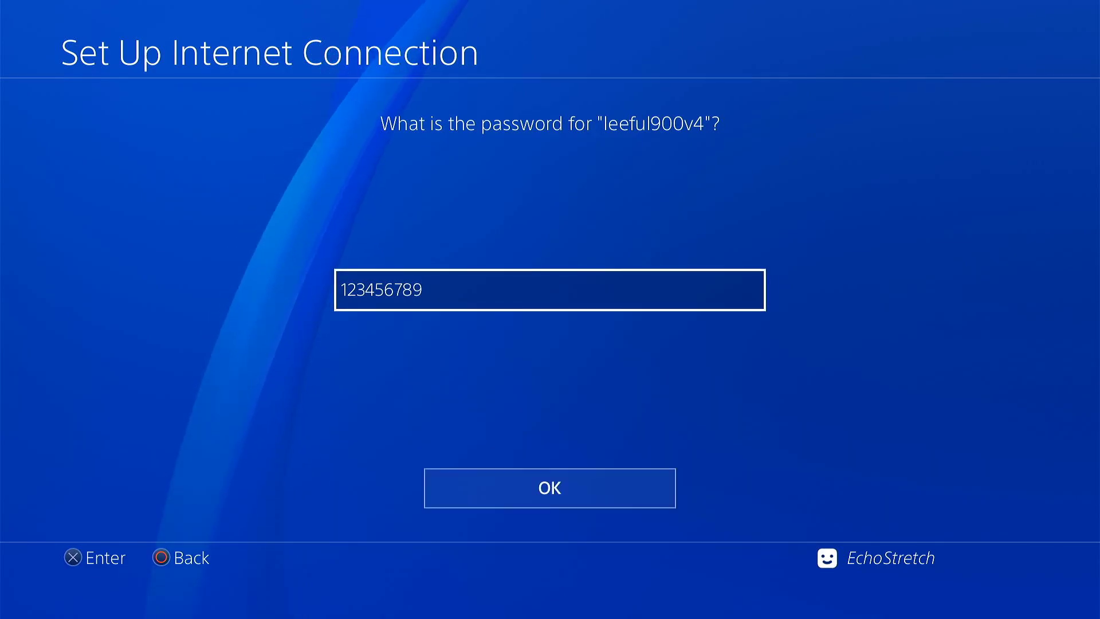
pyautogui.click(550, 487)
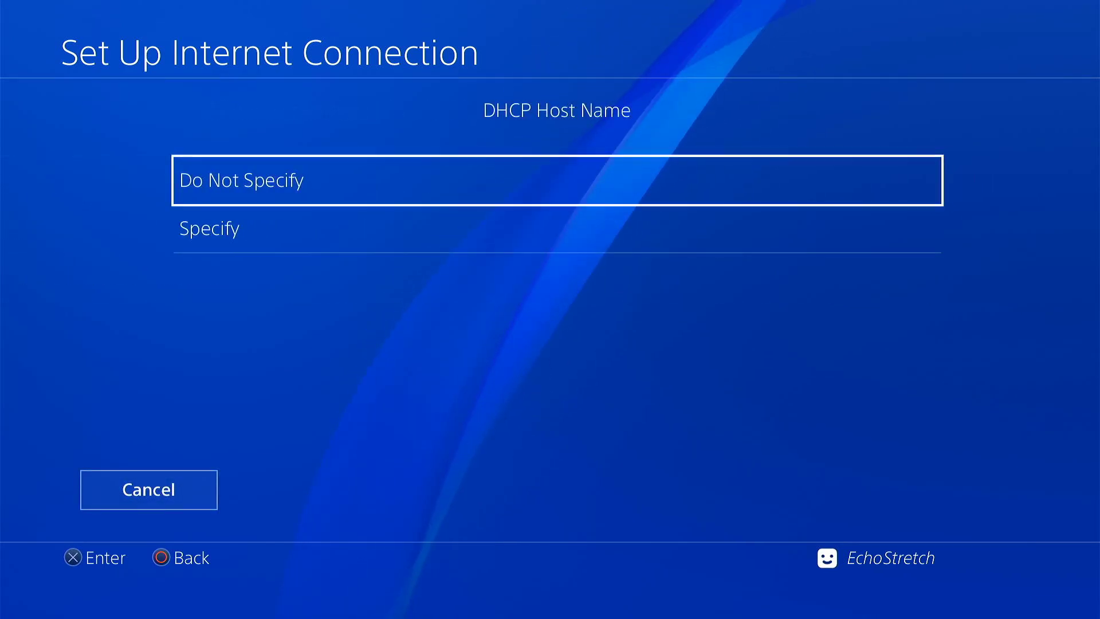
# Choose Do Not Specify for the DHCP host name.
pyautogui.click(556, 180)
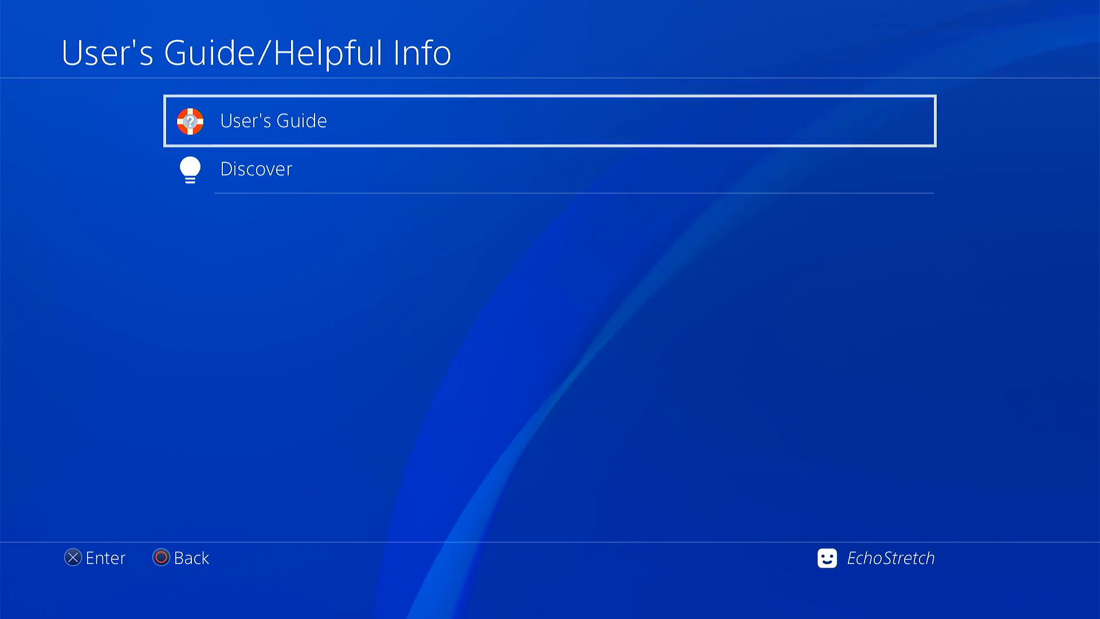
# Open the User's Guide to load the Leeful 9.00 exploit host page.
pyautogui.click(272, 120)
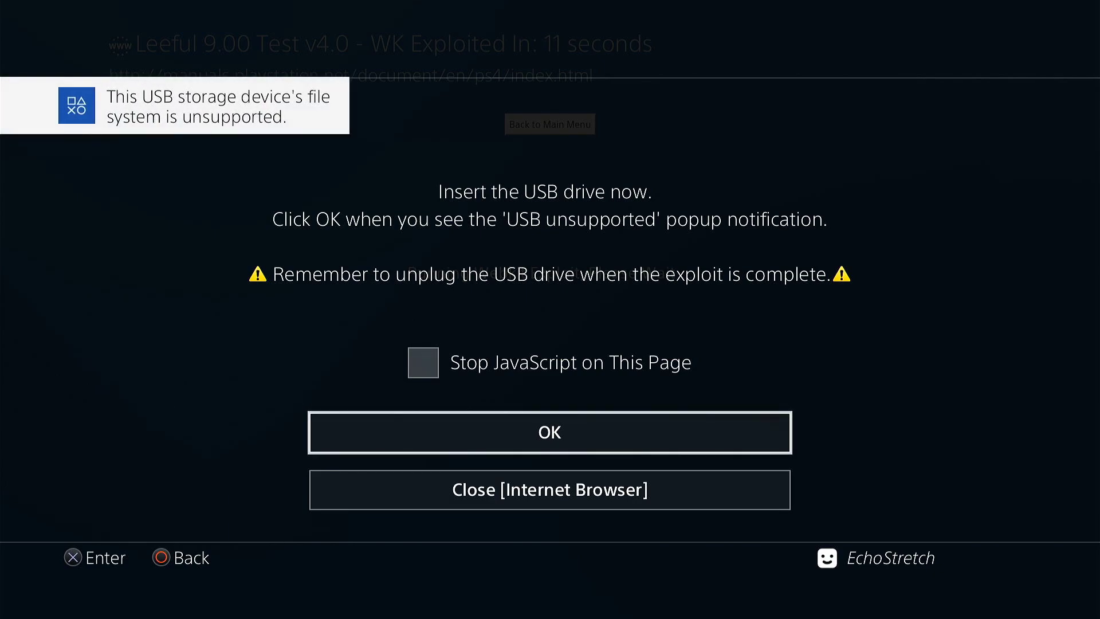
# Dismiss the USB-unsupported notice and let the exploit run until GoldHEN loads.
pyautogui.click(550, 432)
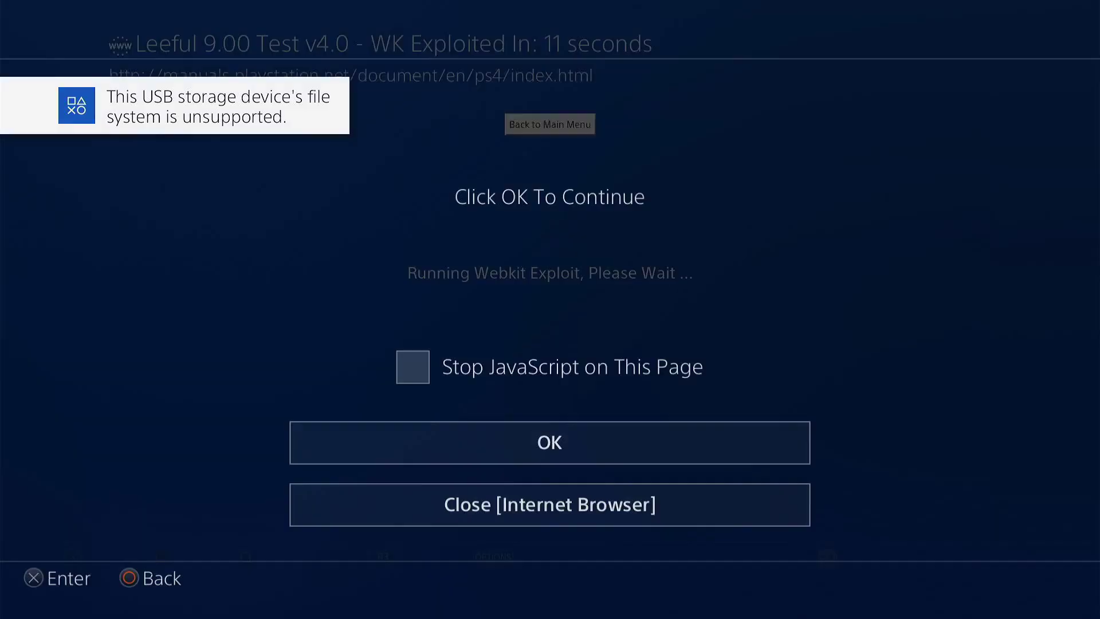
pyautogui.click(549, 442)
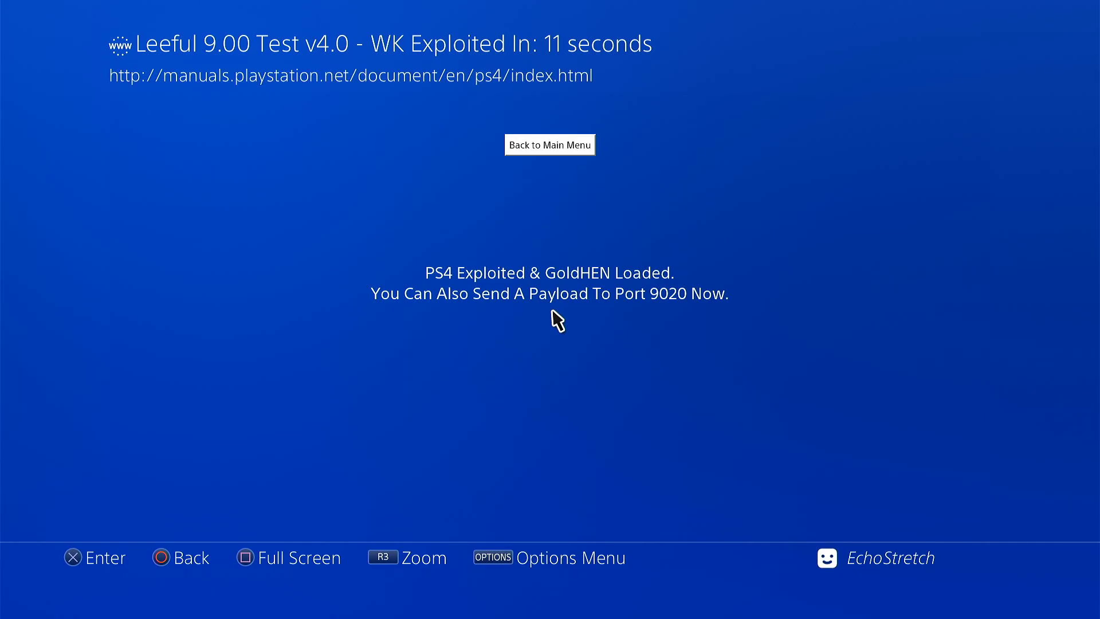
# Return home and view the GoldHEN options in Settings, where FTP and BinLoader are enabled.
pyautogui.click(550, 144)
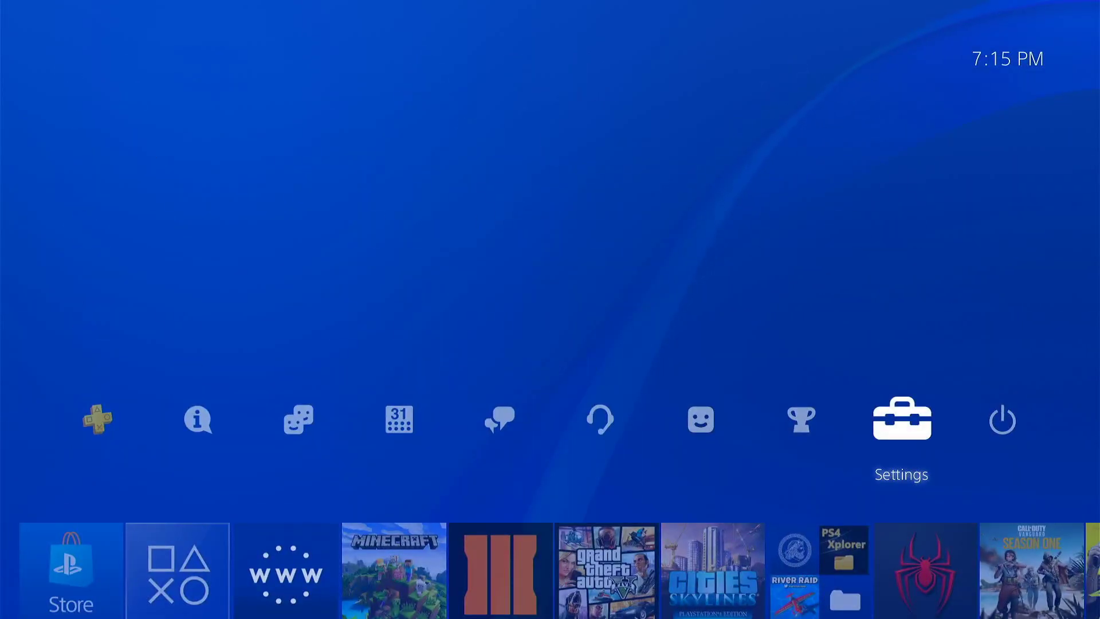
pyautogui.click(902, 419)
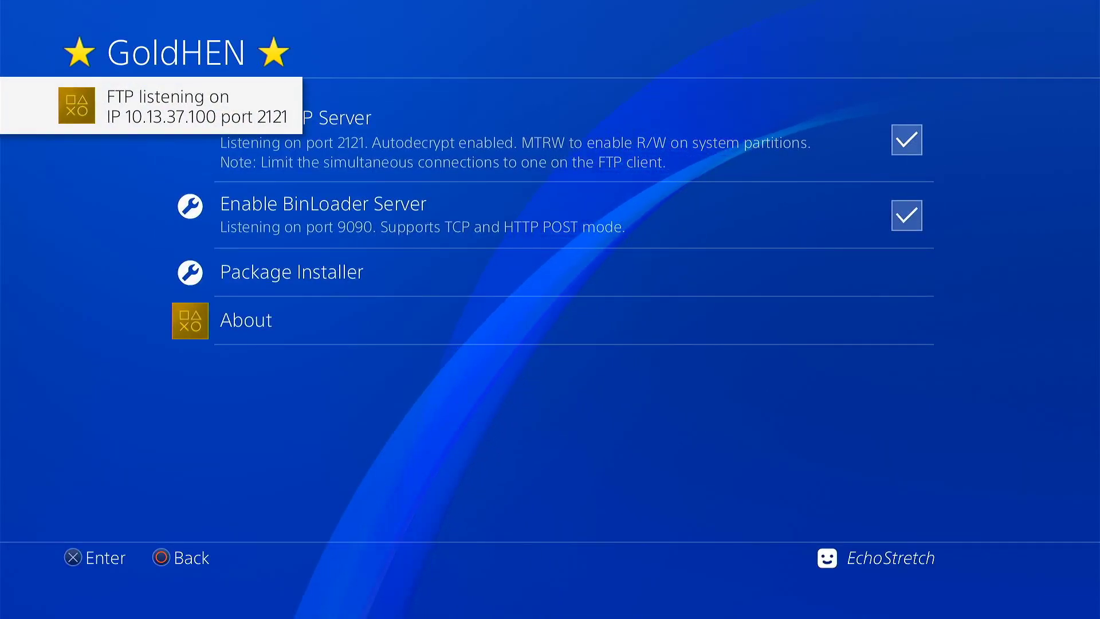
pyautogui.click(323, 215)
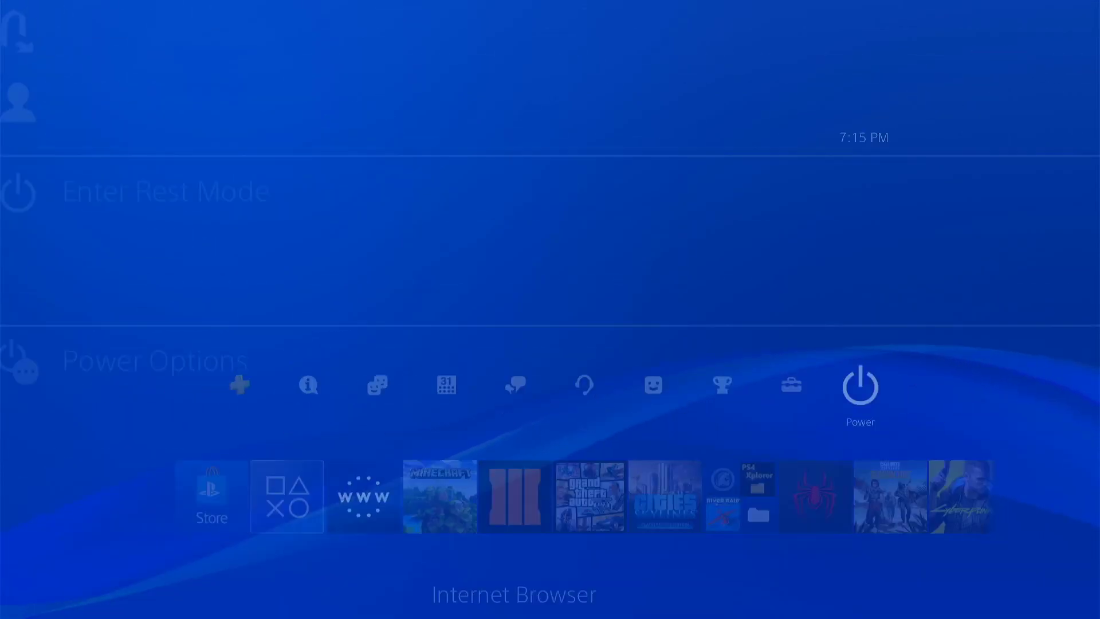
# Enter Rest Mode from the Power menu, then wake the console to the home screen.
pyautogui.click(859, 387)
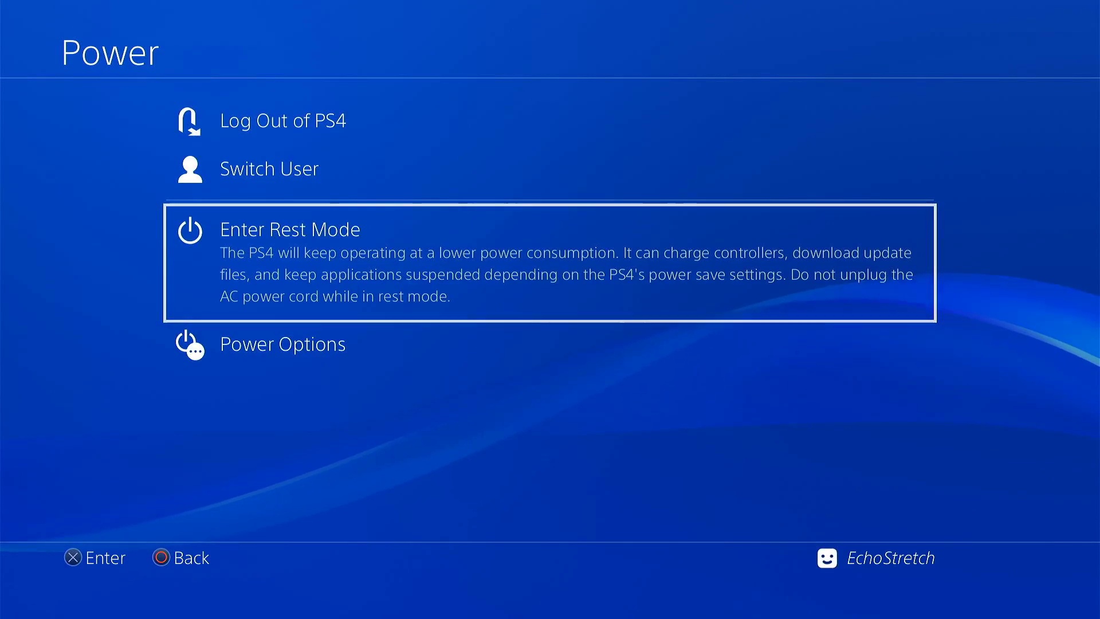
pyautogui.click(289, 228)
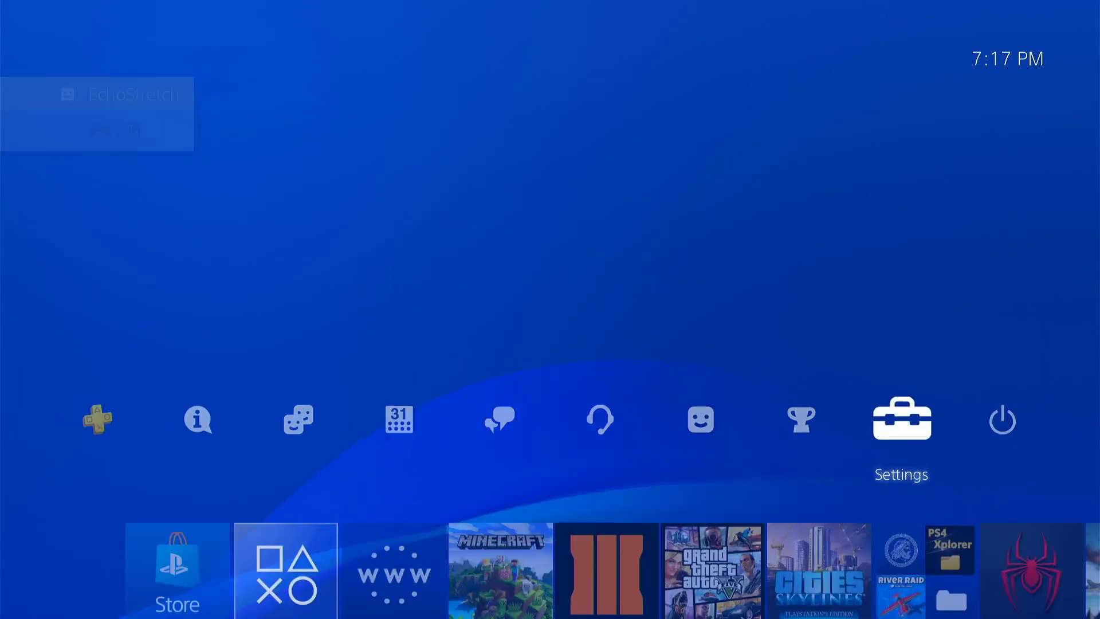
# Open Settings after waking and scroll the list to confirm GoldHEN is still there.
pyautogui.click(901, 419)
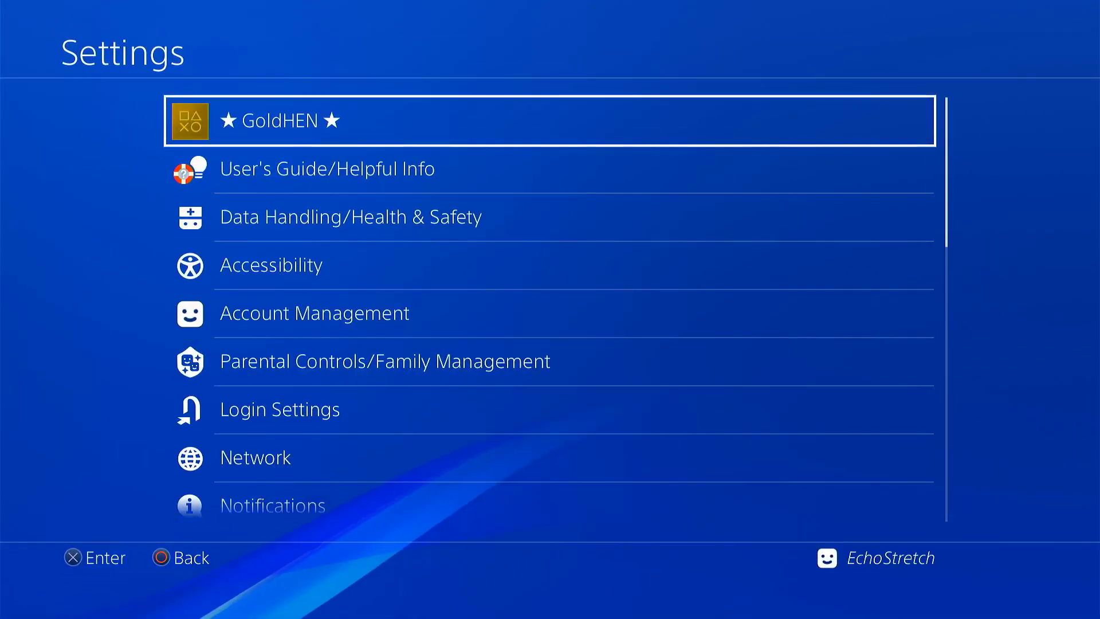
pyautogui.scroll(-3)
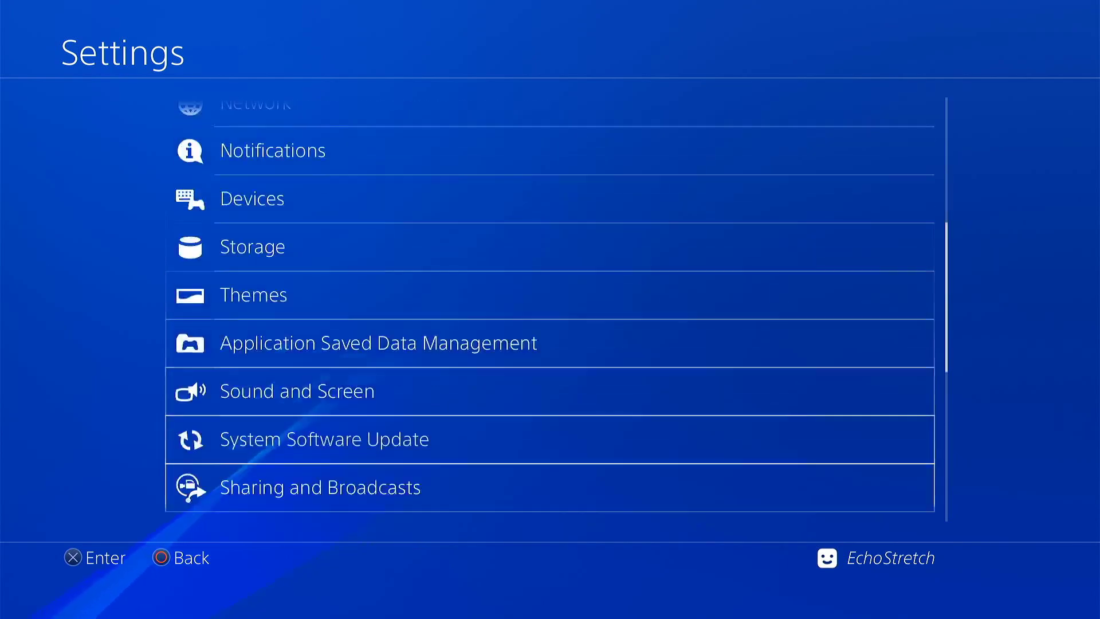